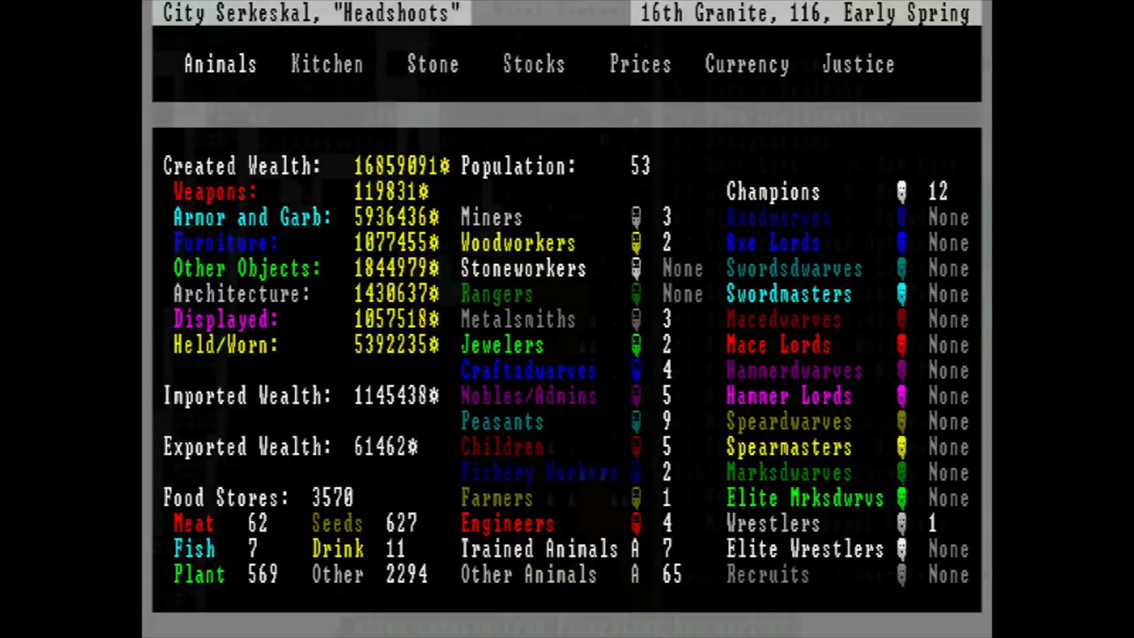
- Leave Serkeskal's status screen and return to the paused map as the Ficerilene elven caravan arrives
key(Escape)
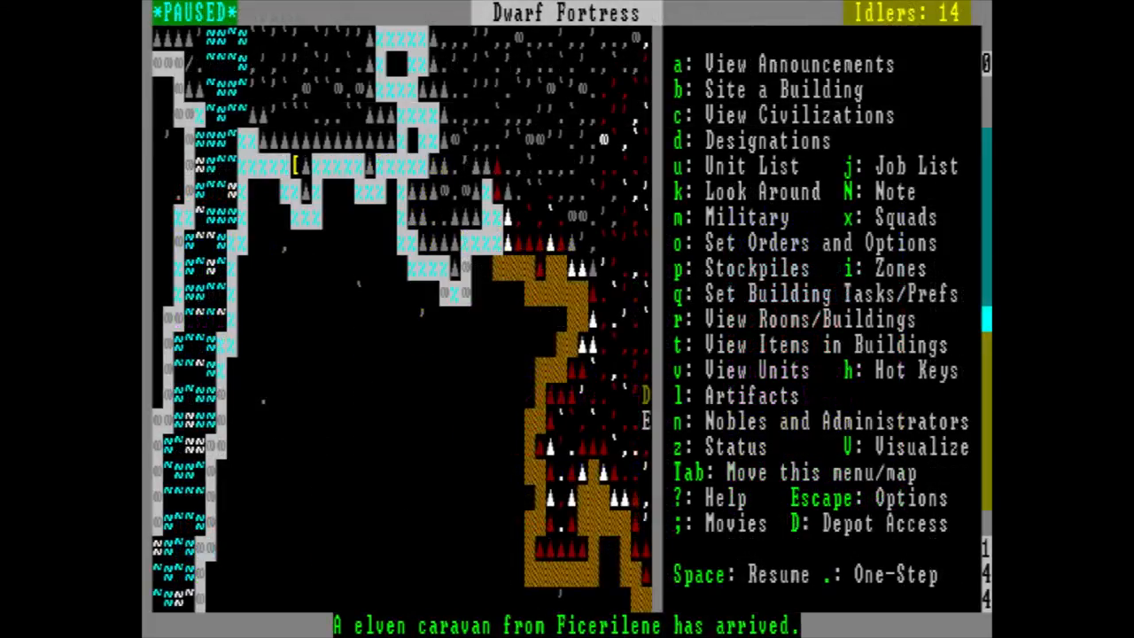